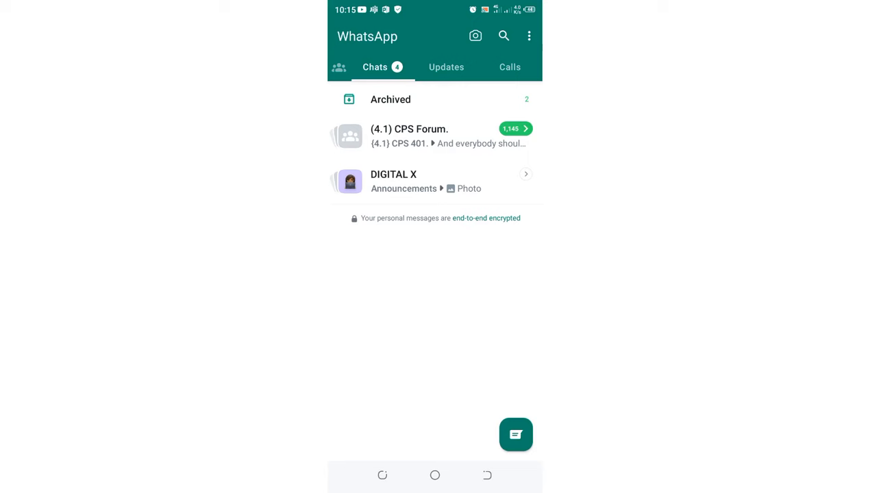
Step: Show the Chats tab overflow menu with New group, Linked devices and Settings
{"action": "left_click", "coordinate": [528, 36]}
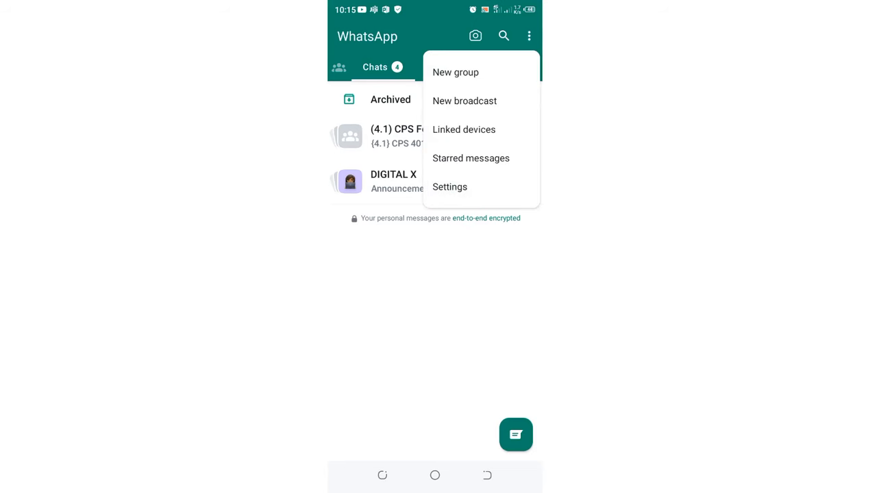
Step: Go into Settings > Chats and scroll to the backup and chat history options
{"action": "left_click", "coordinate": [450, 186]}
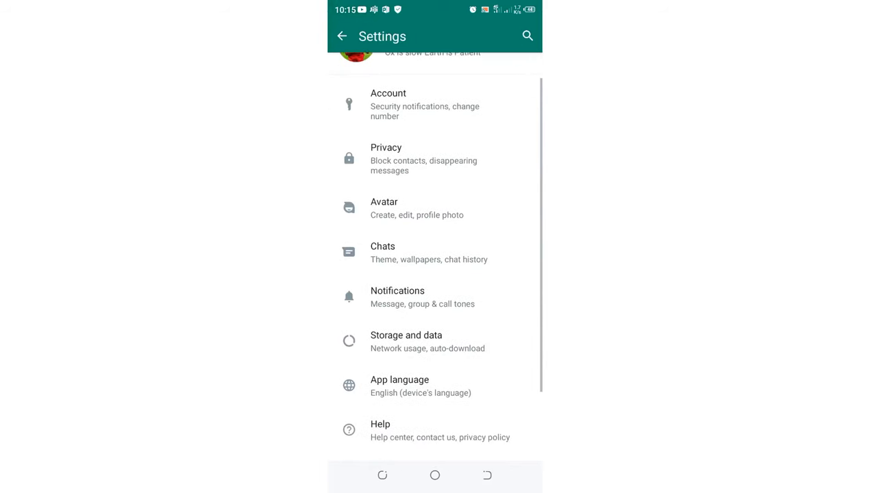
{"action": "scroll", "scroll_direction": "down", "scroll_amount": 3}
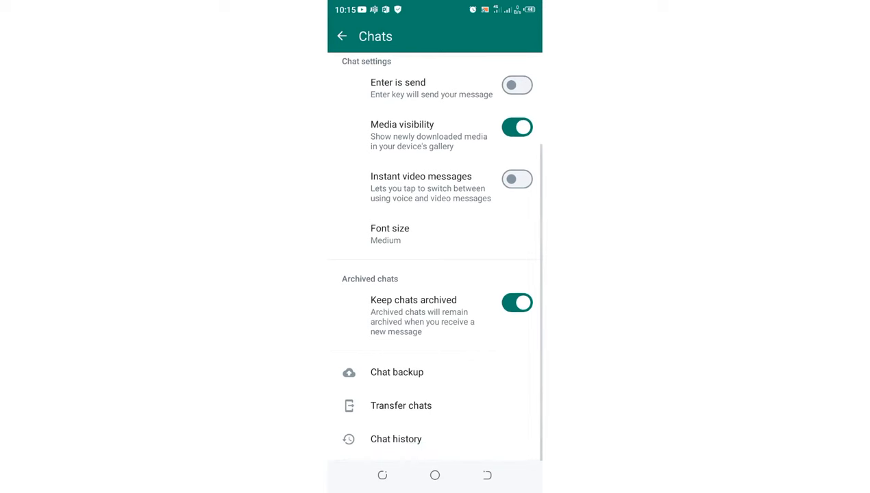
Step: From Chat history choose Delete all chats, showing the confirmation with media deletion ticked
{"action": "left_click", "coordinate": [396, 440]}
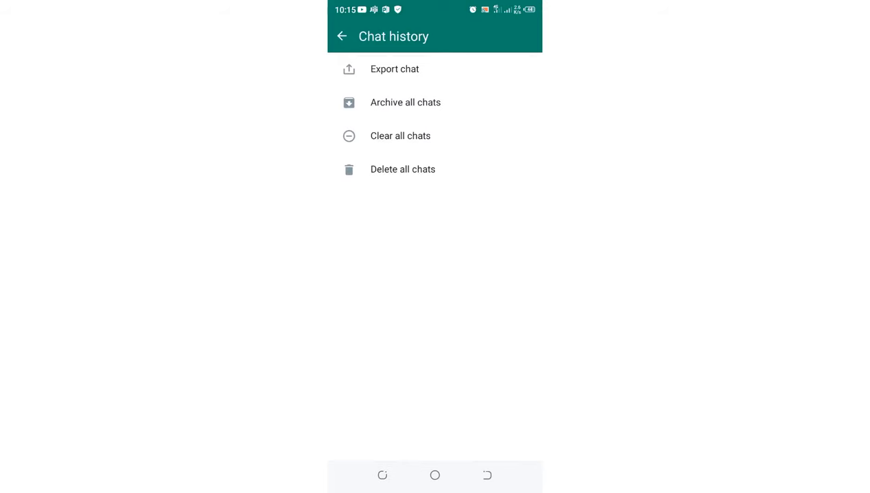
{"action": "left_click", "coordinate": [403, 169]}
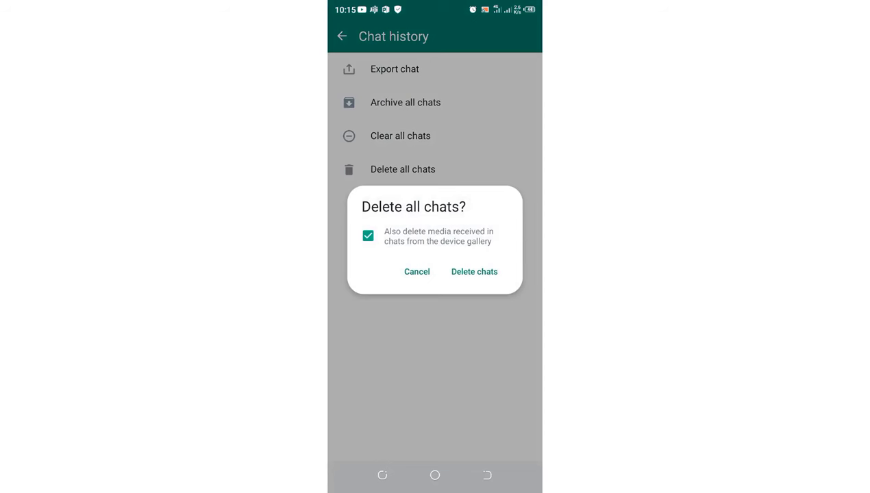